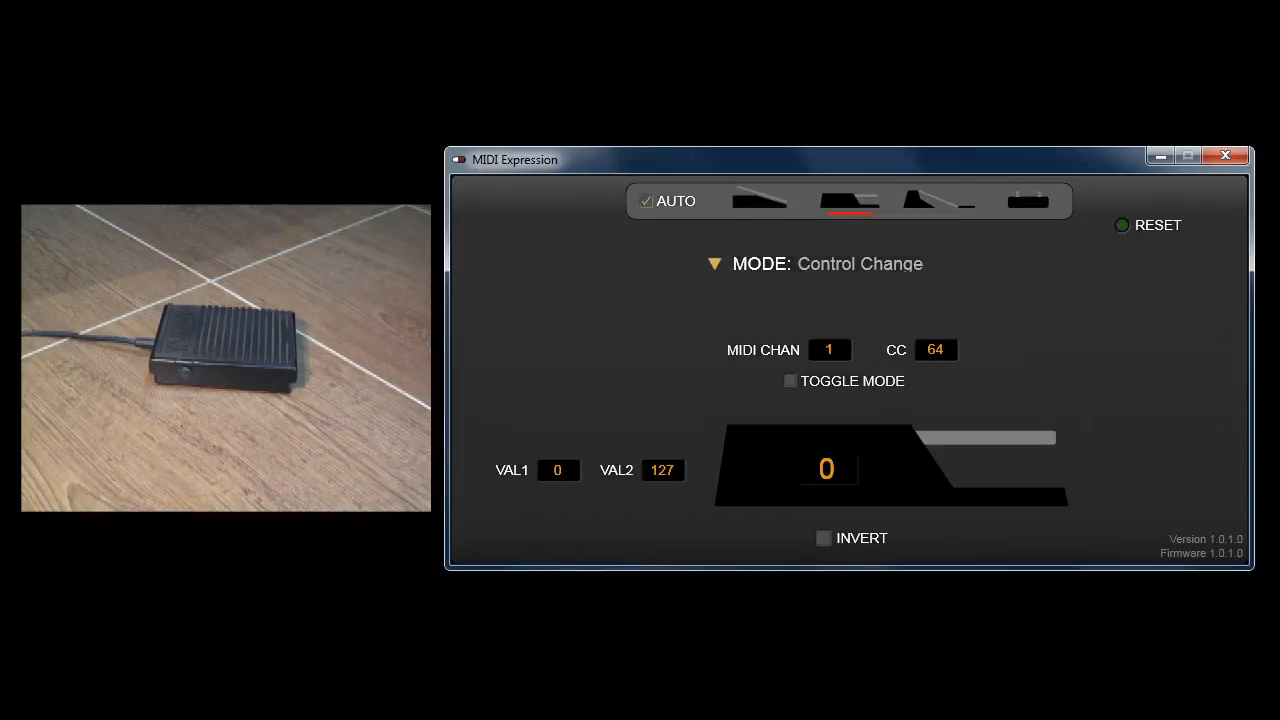
pyautogui.moveTo(1198, 588)
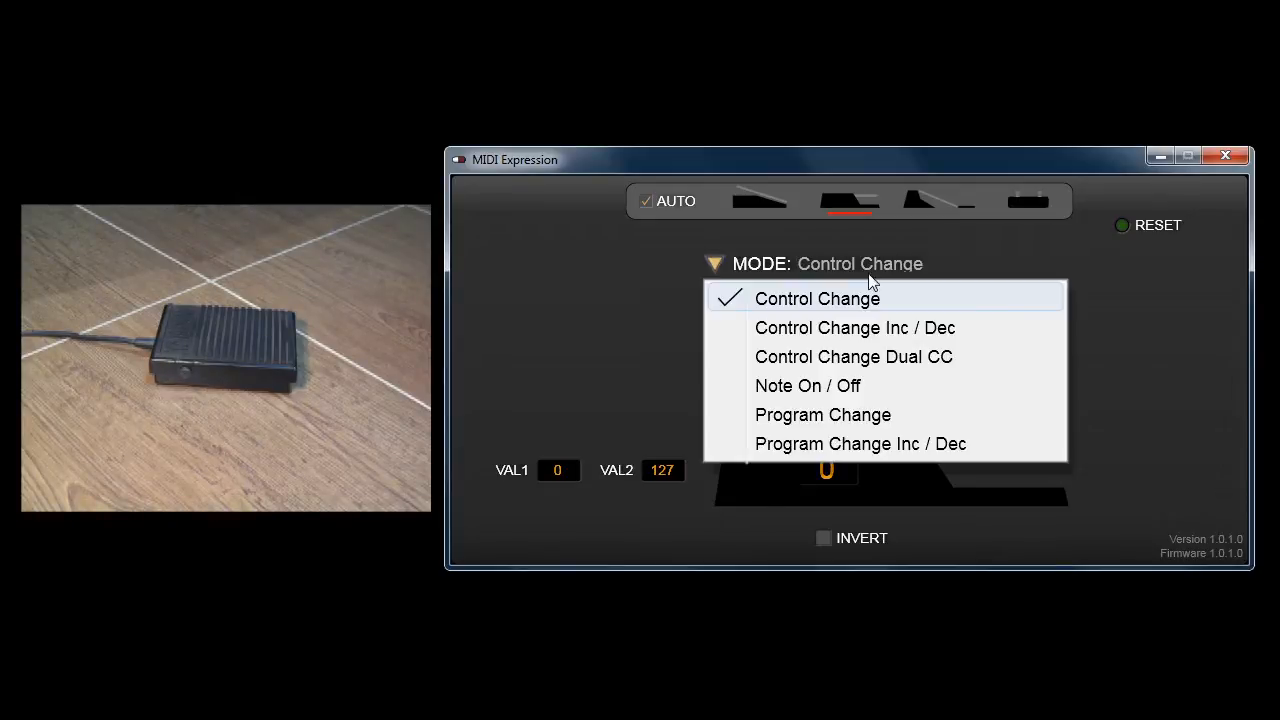
pyautogui.moveTo(880, 356)
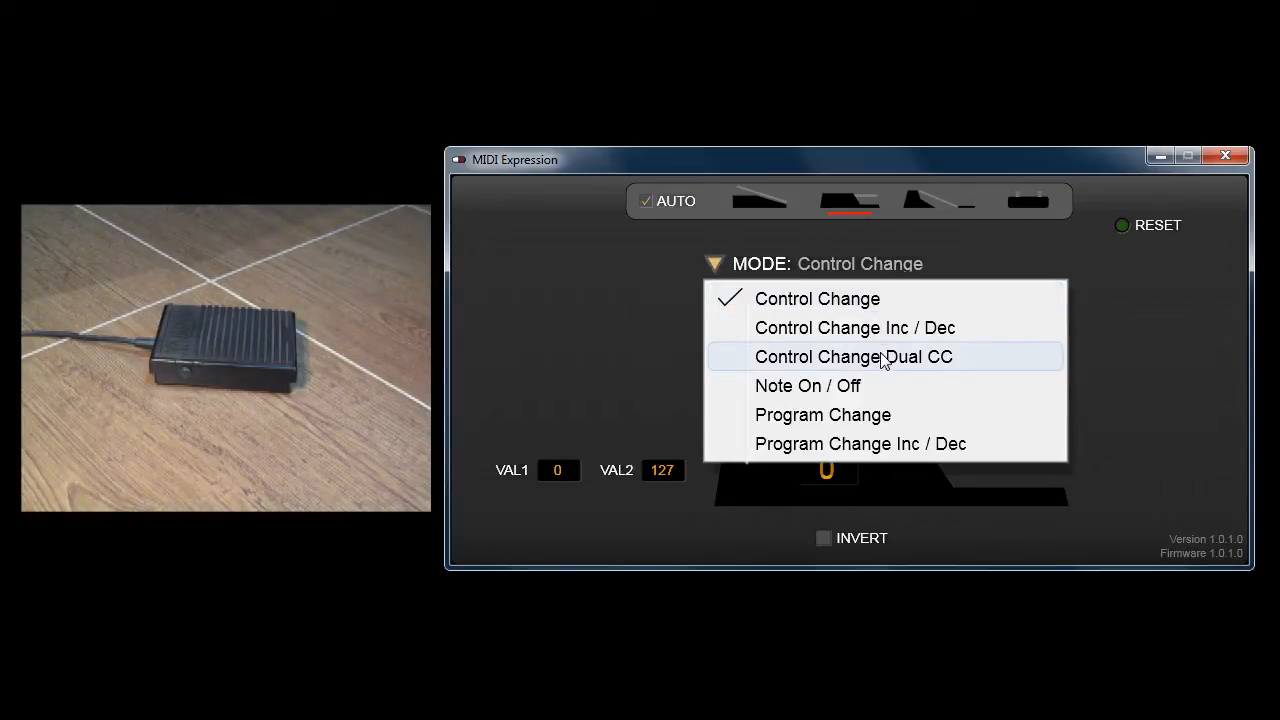
# - Set the pedal mode to Control Change Dual CC (CC1 0, CC2 127)
pyautogui.click(852, 356)
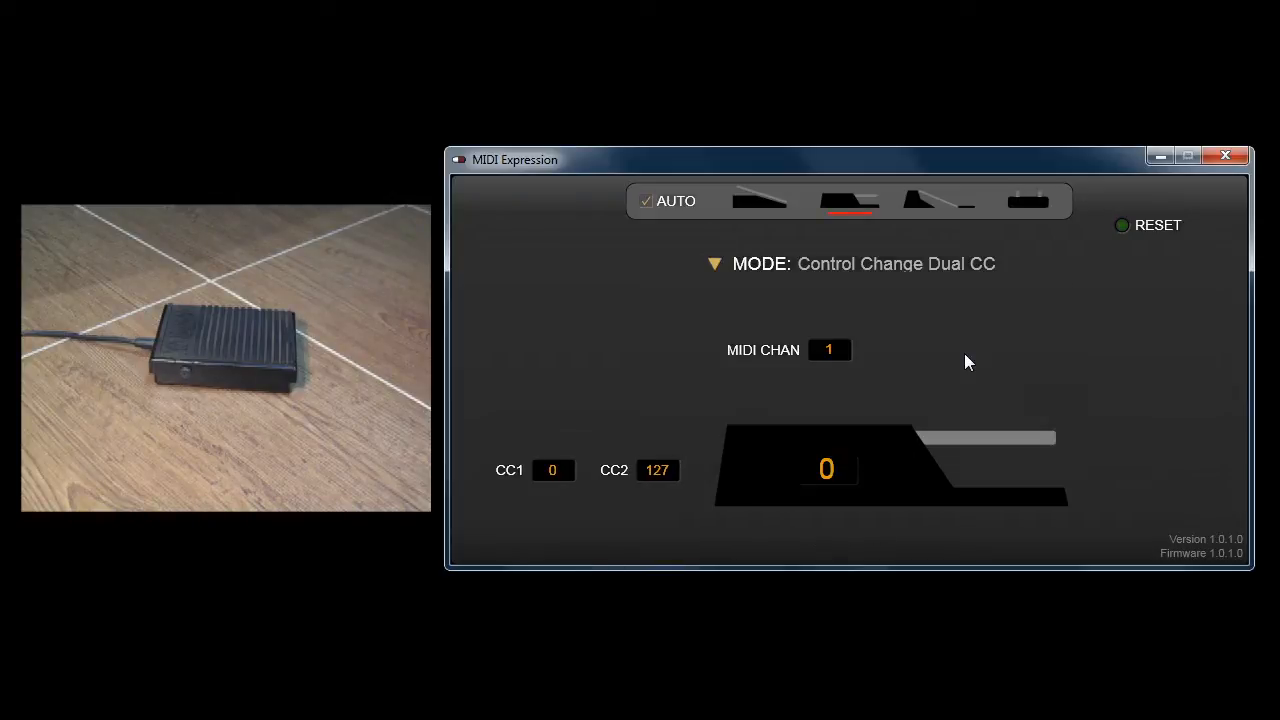
pyautogui.moveTo(536, 490)
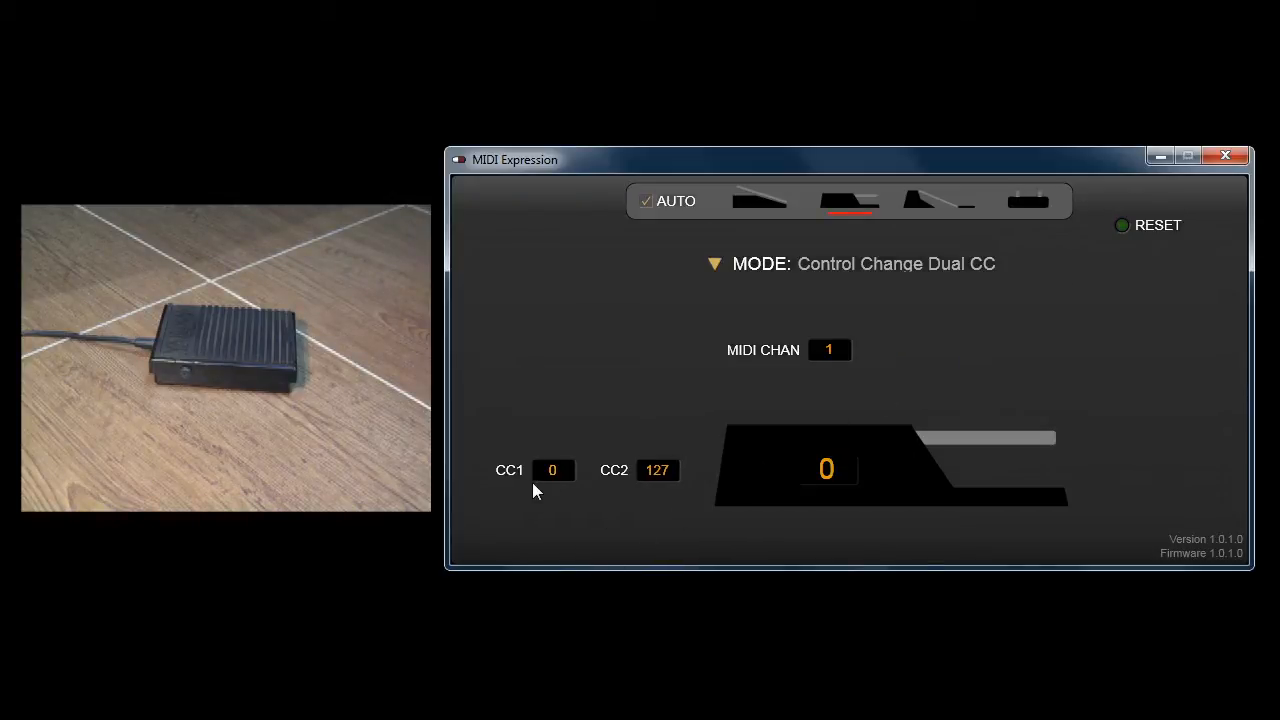
pyautogui.moveTo(668, 510)
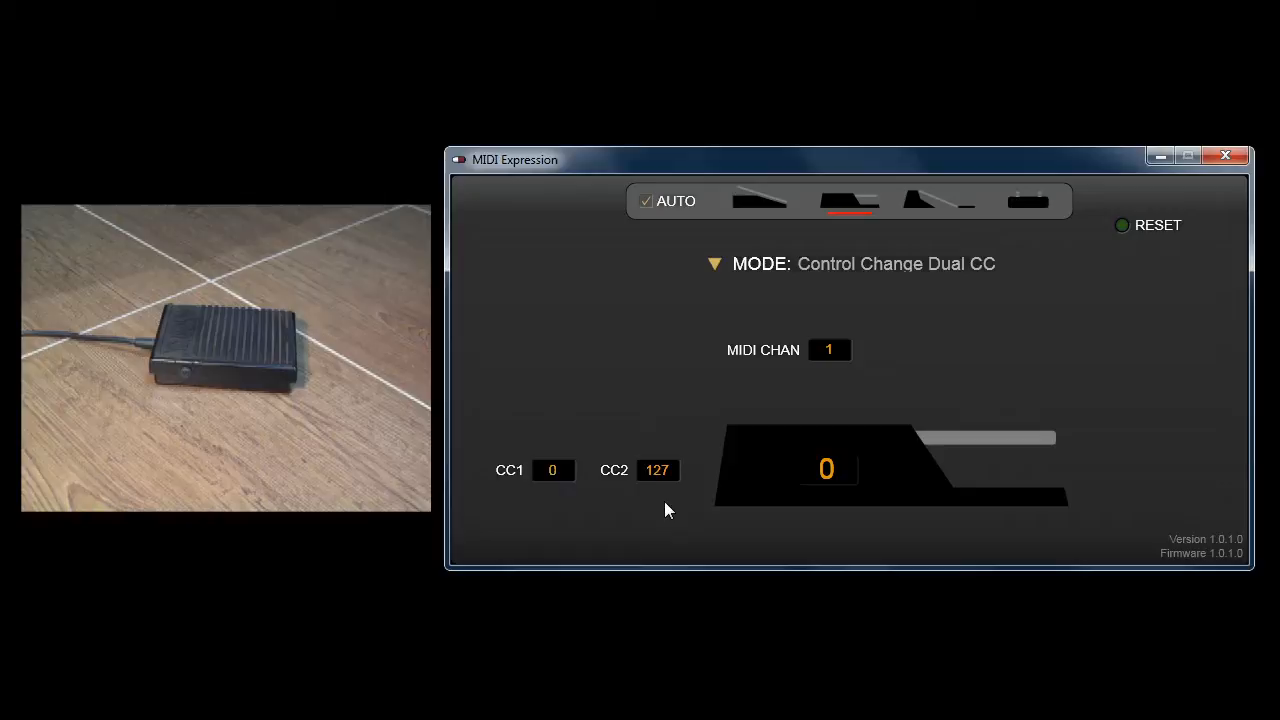
pyautogui.moveTo(652, 524)
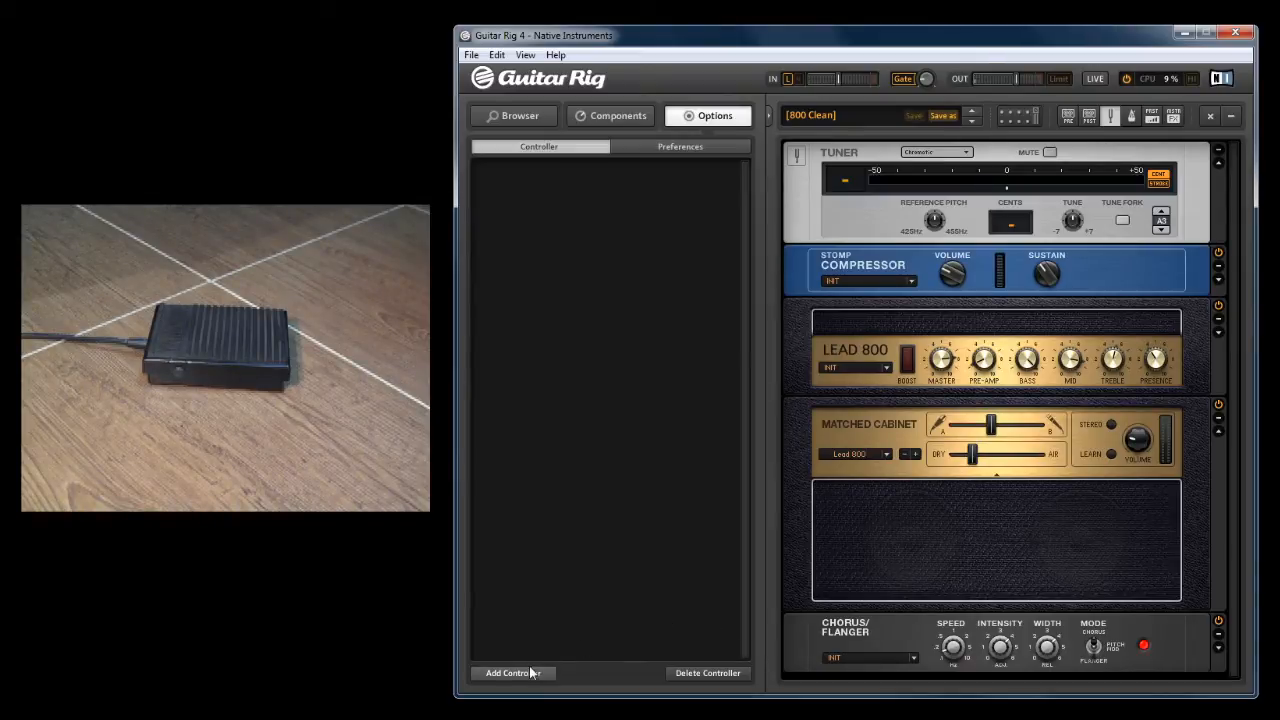
# - Add controllers and learn the pedal on each, giving CC # 127 and CC # 0
pyautogui.click(512, 672)
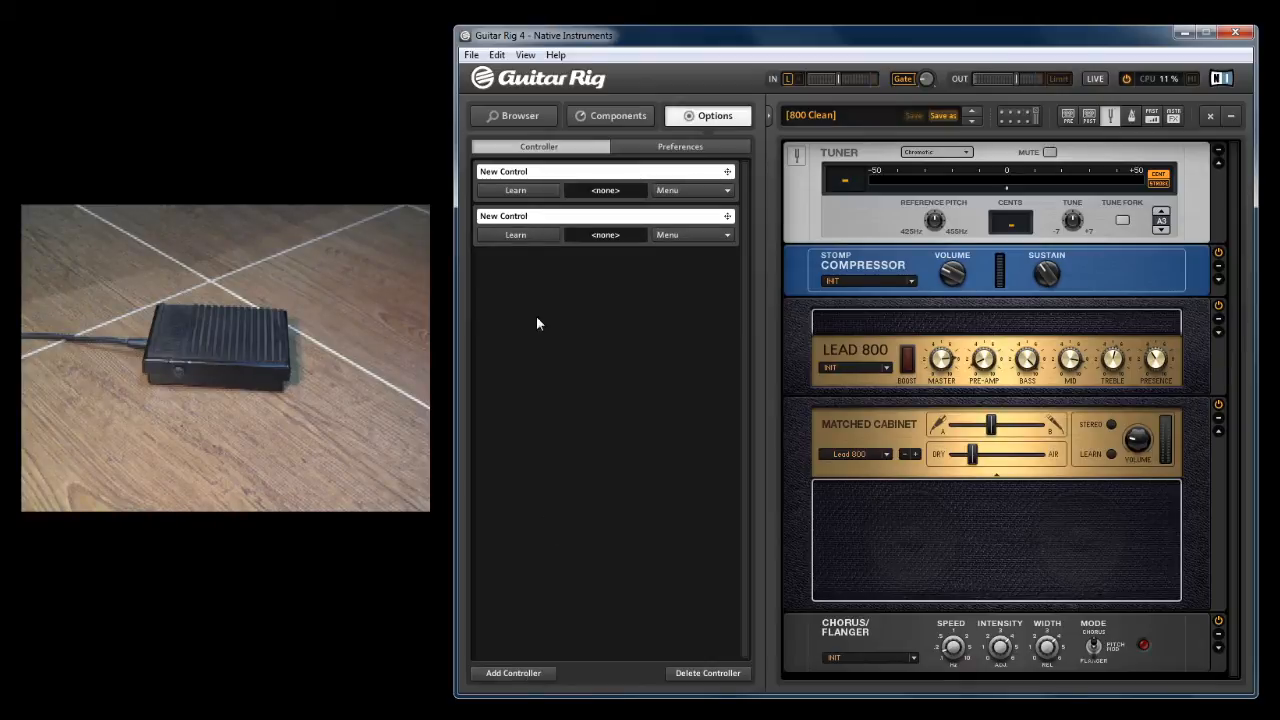
pyautogui.click(516, 190)
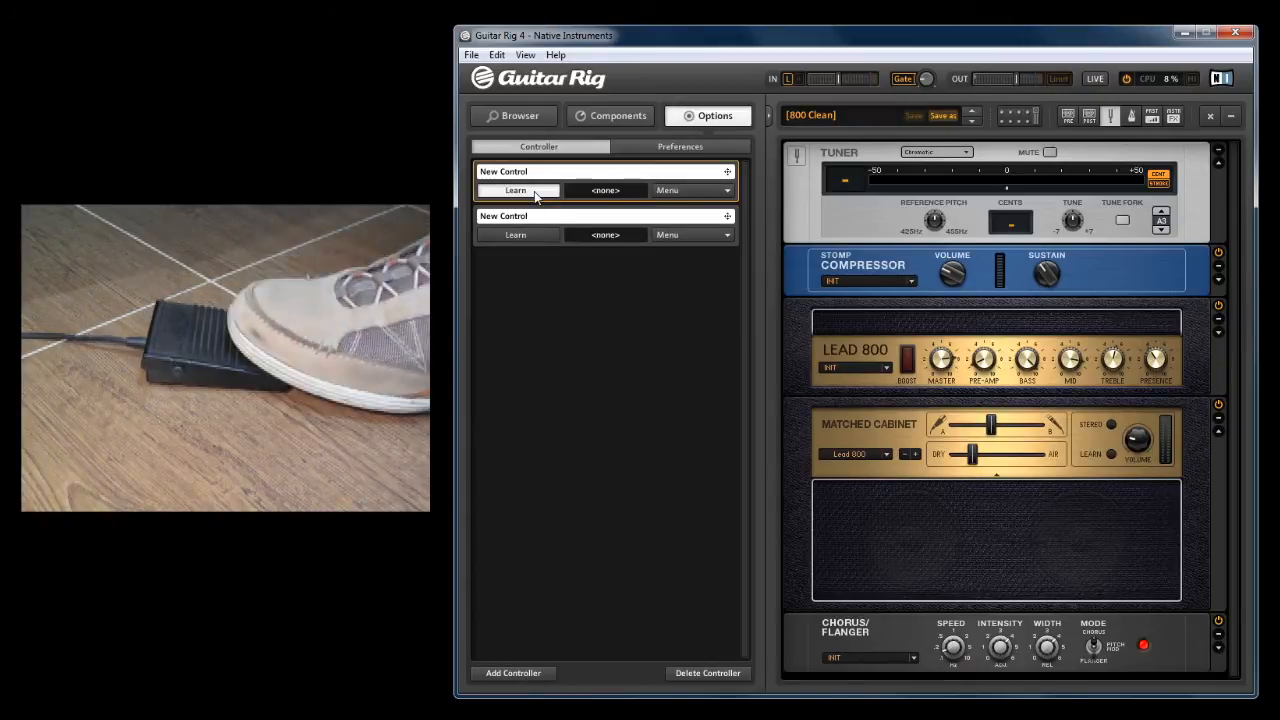
pyautogui.click(516, 190)
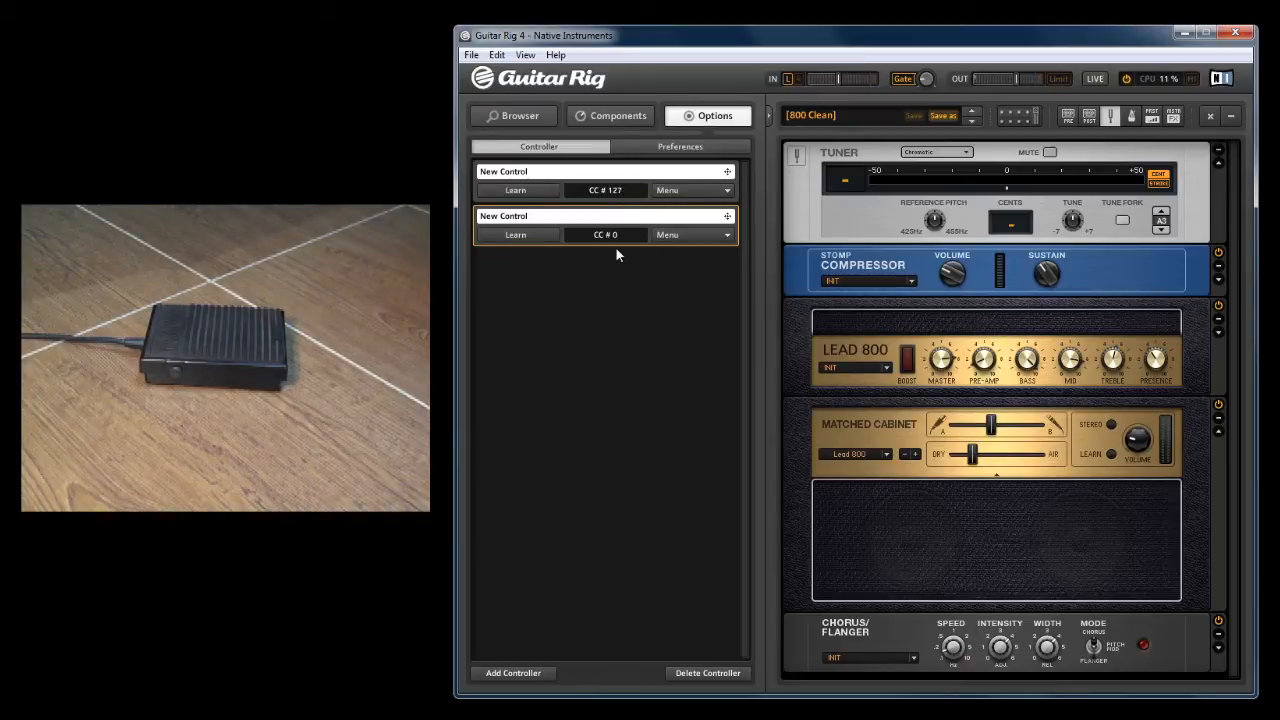
# - Assign the first controller to Preset Selection > Next
pyautogui.click(690, 234)
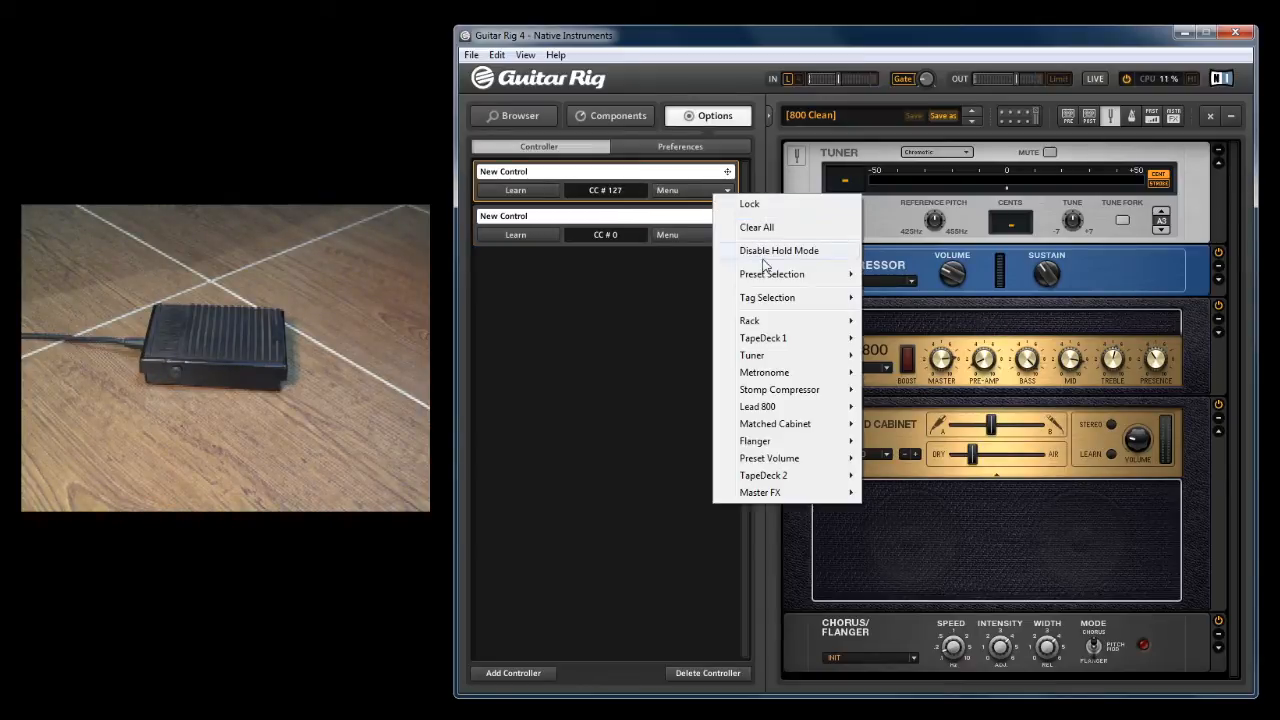
pyautogui.moveTo(772, 272)
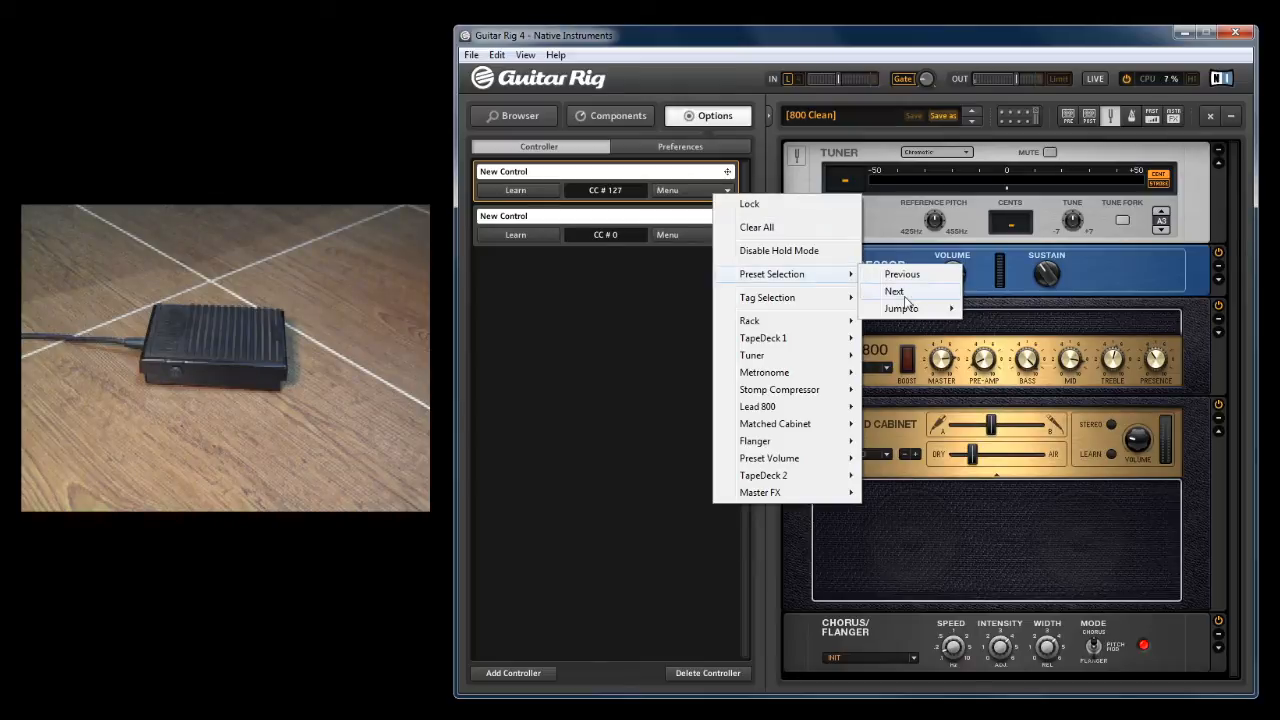
pyautogui.click(894, 292)
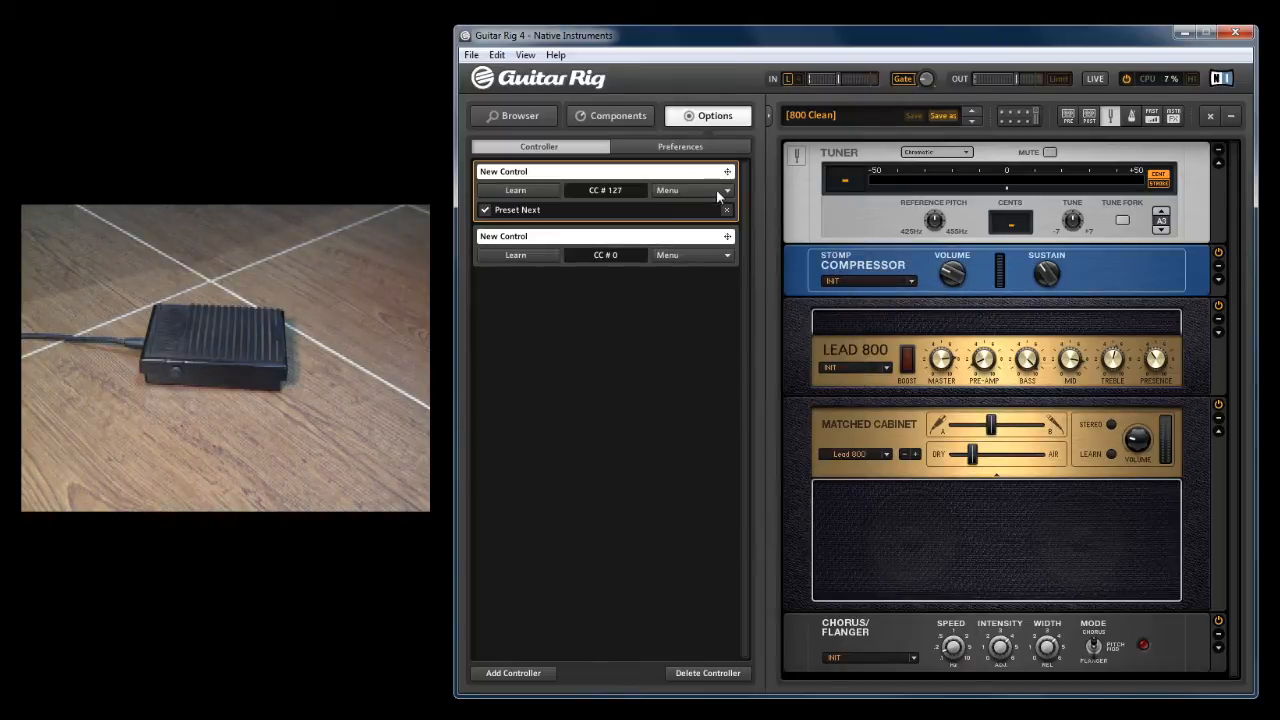